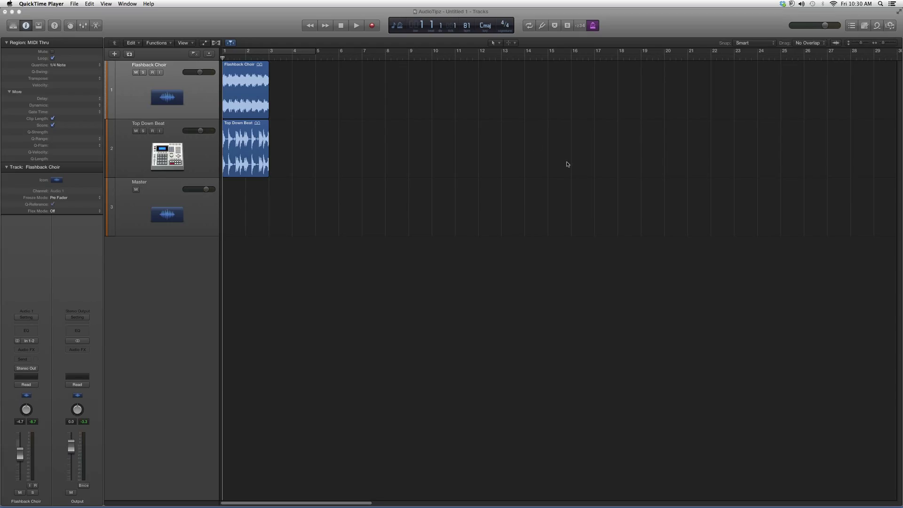
pyautogui.moveTo(565, 269)
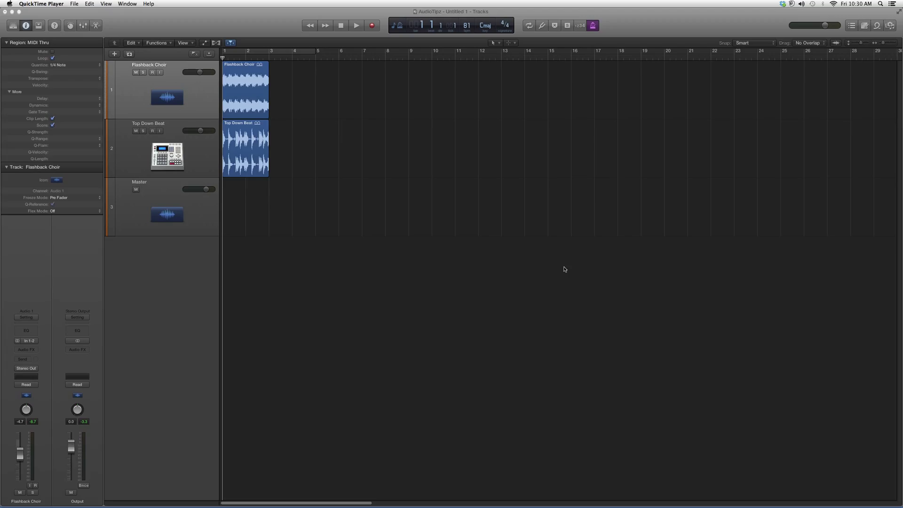
pyautogui.moveTo(120, 367)
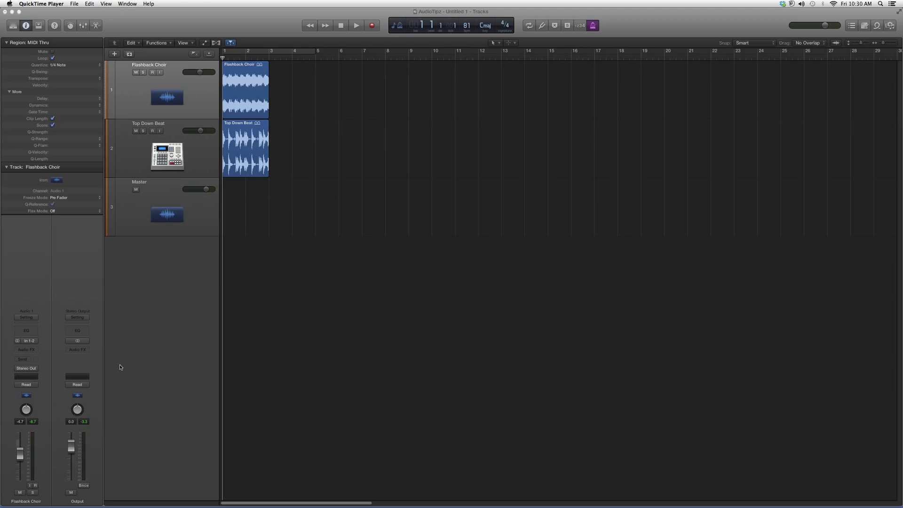
# - Insert a stereo MultiMeter in an empty Audio FX slot on the Flashback Choir strip
pyautogui.click(25, 350)
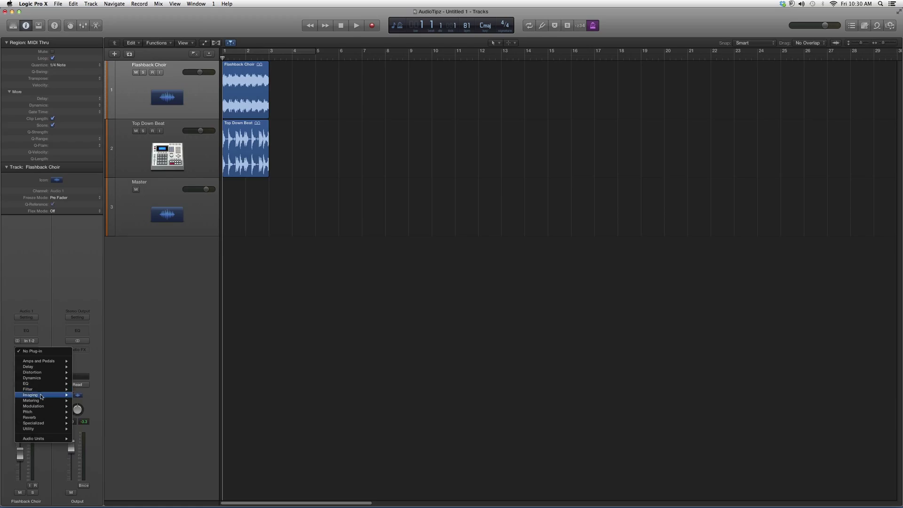
pyautogui.moveTo(31, 400)
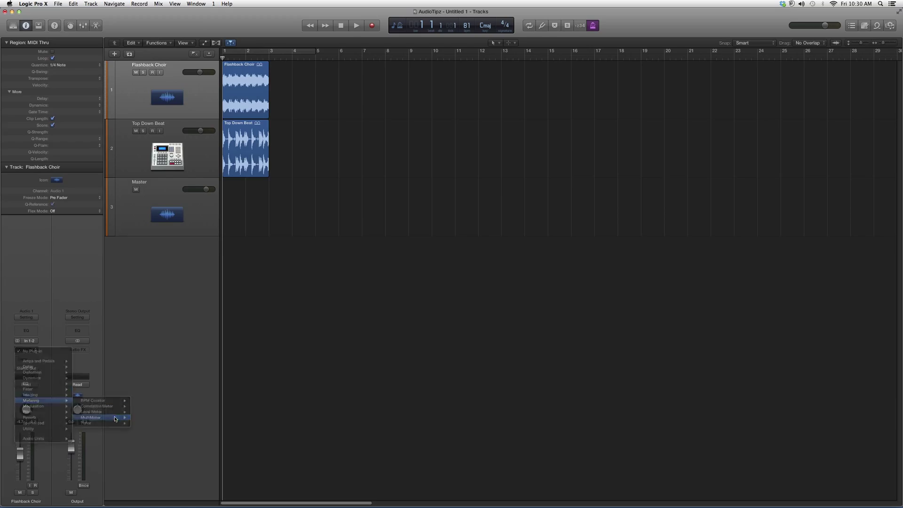
pyautogui.click(90, 417)
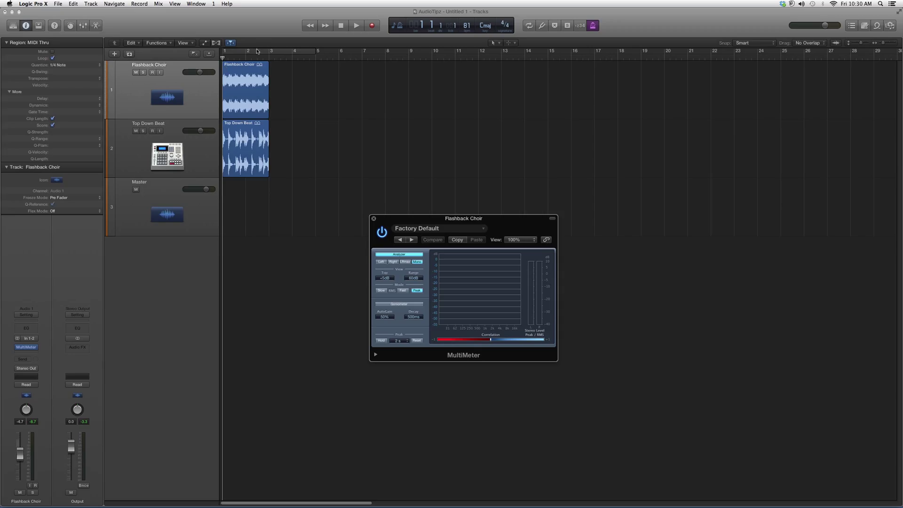
pyautogui.moveTo(313, 55)
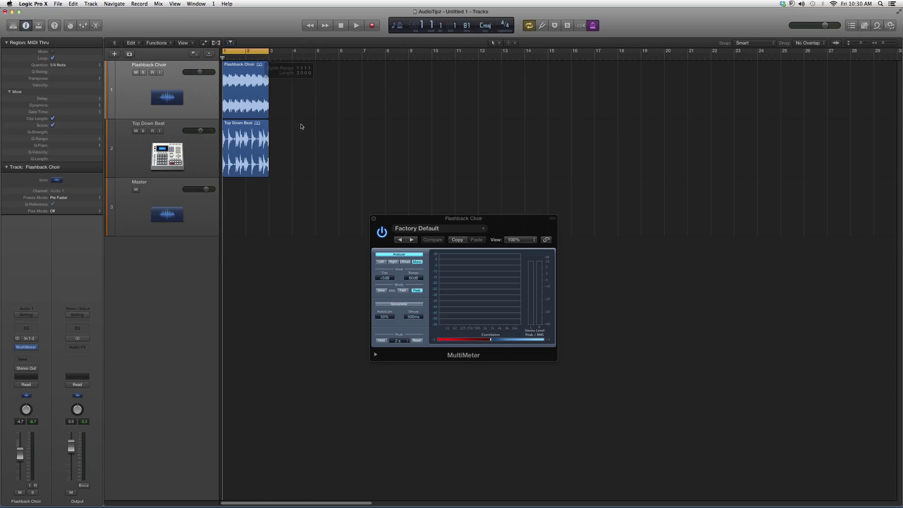
pyautogui.moveTo(467, 339)
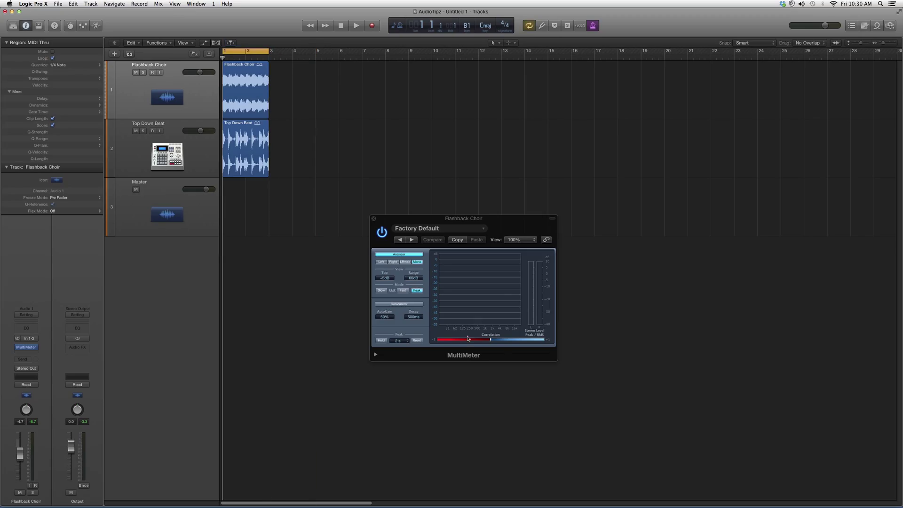
# - Play the project briefly so MultiMeter shows analyzer bars, then stop playback
pyautogui.click(355, 25)
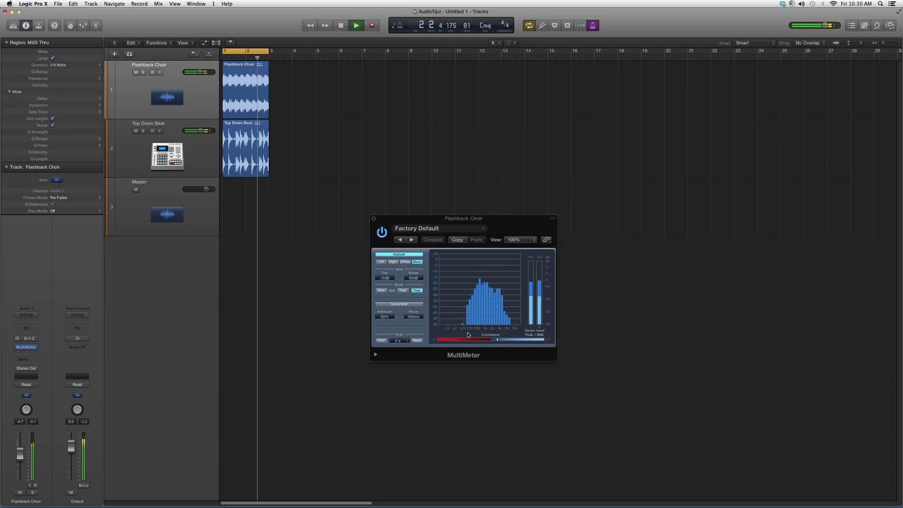
pyautogui.click(339, 25)
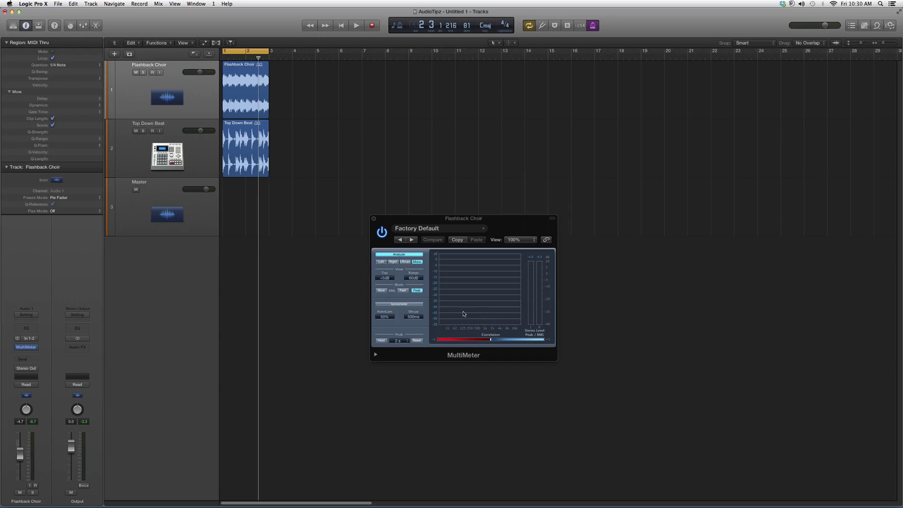
pyautogui.moveTo(470, 309)
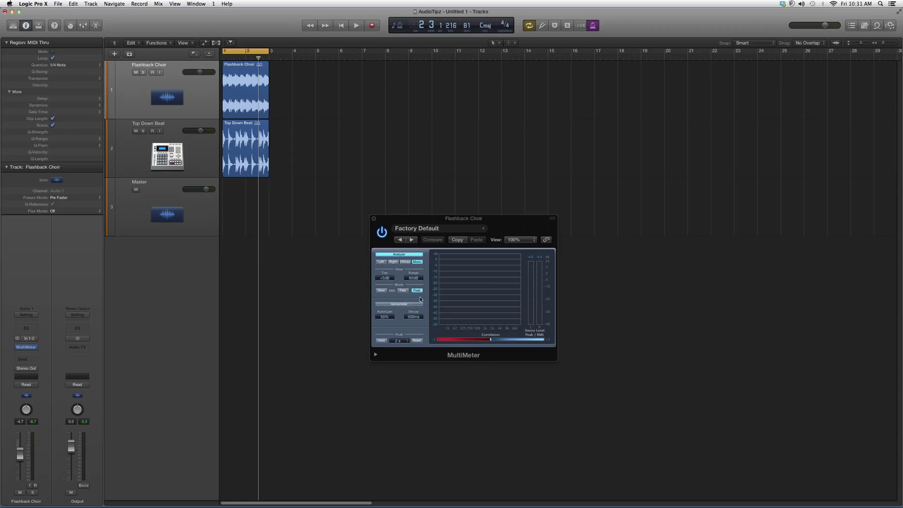
pyautogui.moveTo(485, 282)
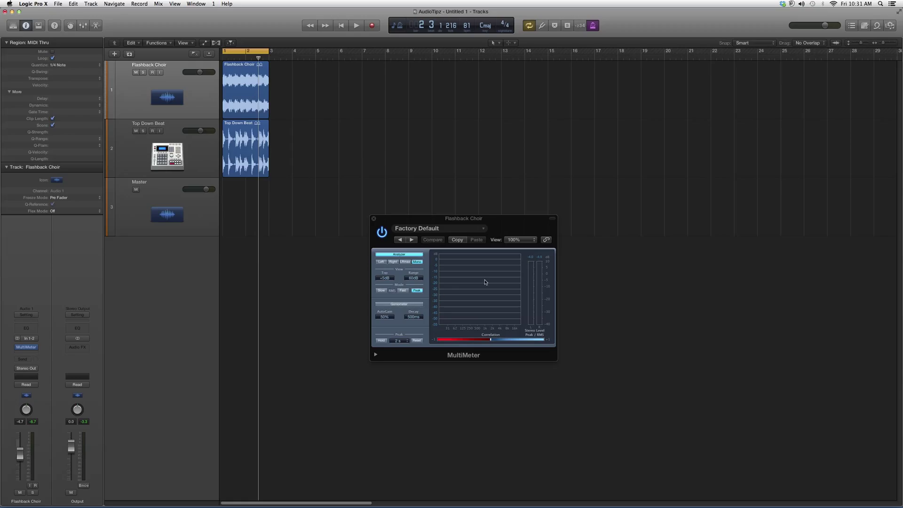
pyautogui.moveTo(398, 290)
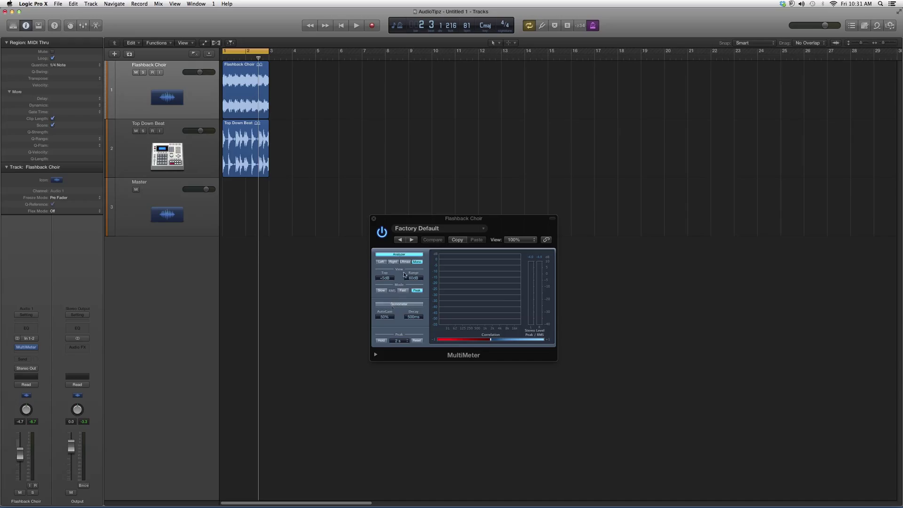
pyautogui.moveTo(517, 163)
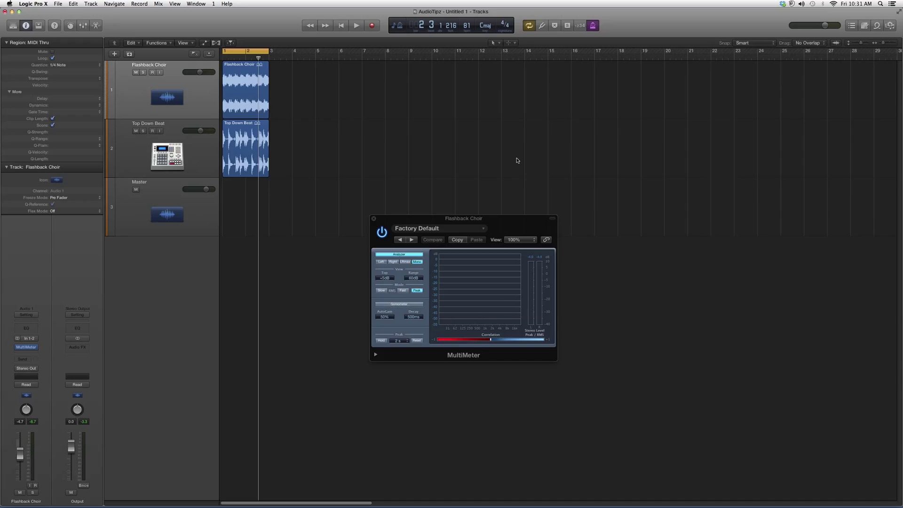
pyautogui.moveTo(518, 147)
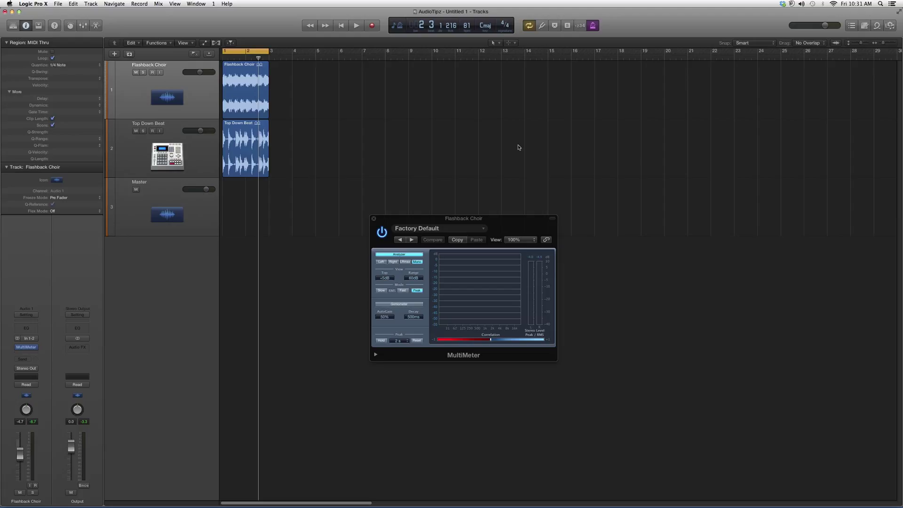